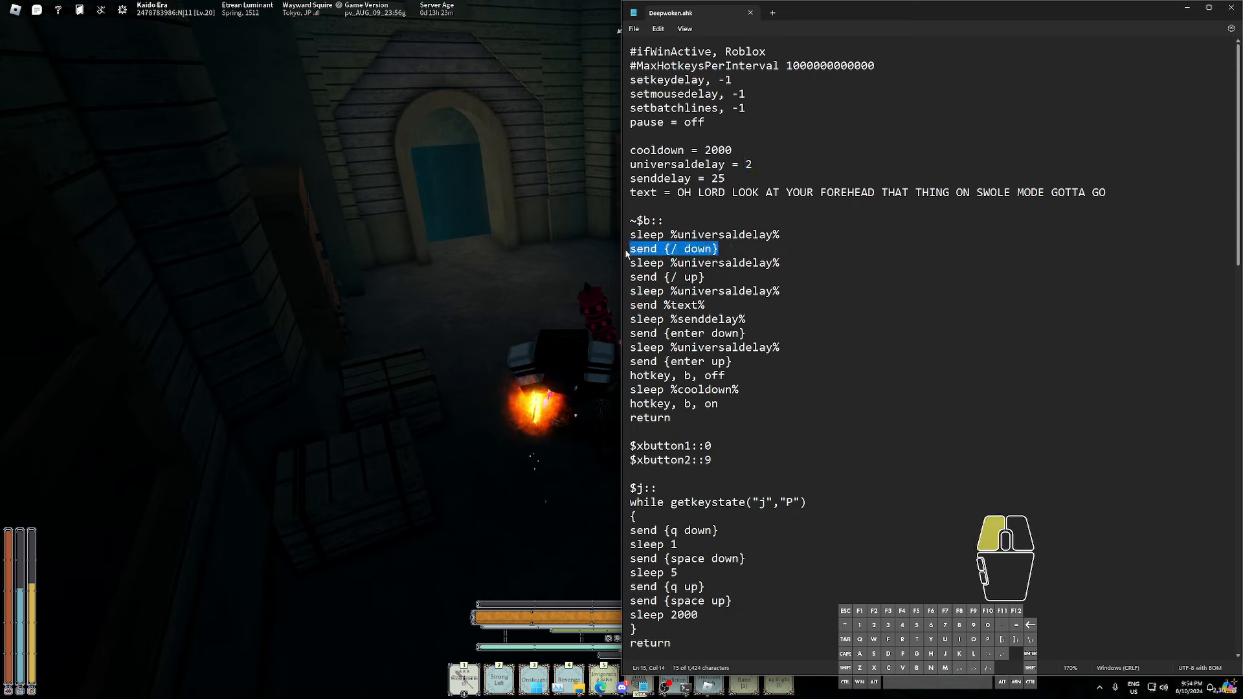
Replace the 2000 cooldown value in Deepwoken.ahk with 5000
double_click(746, 163)
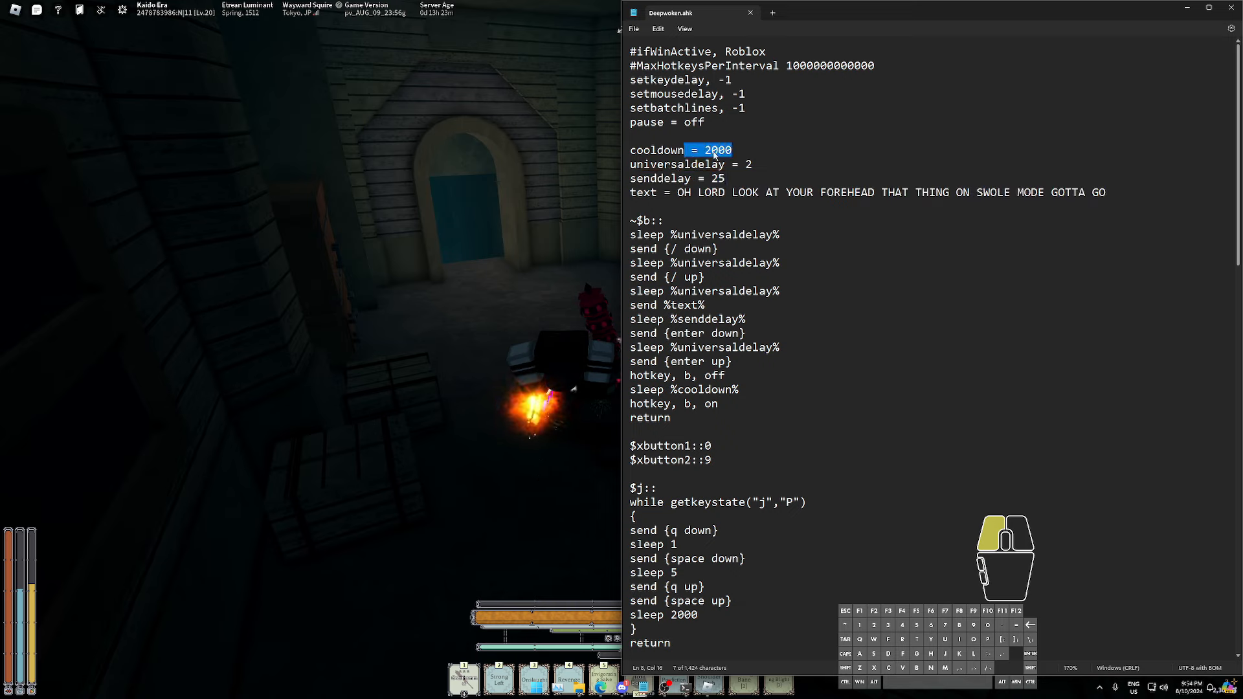
text(5000)
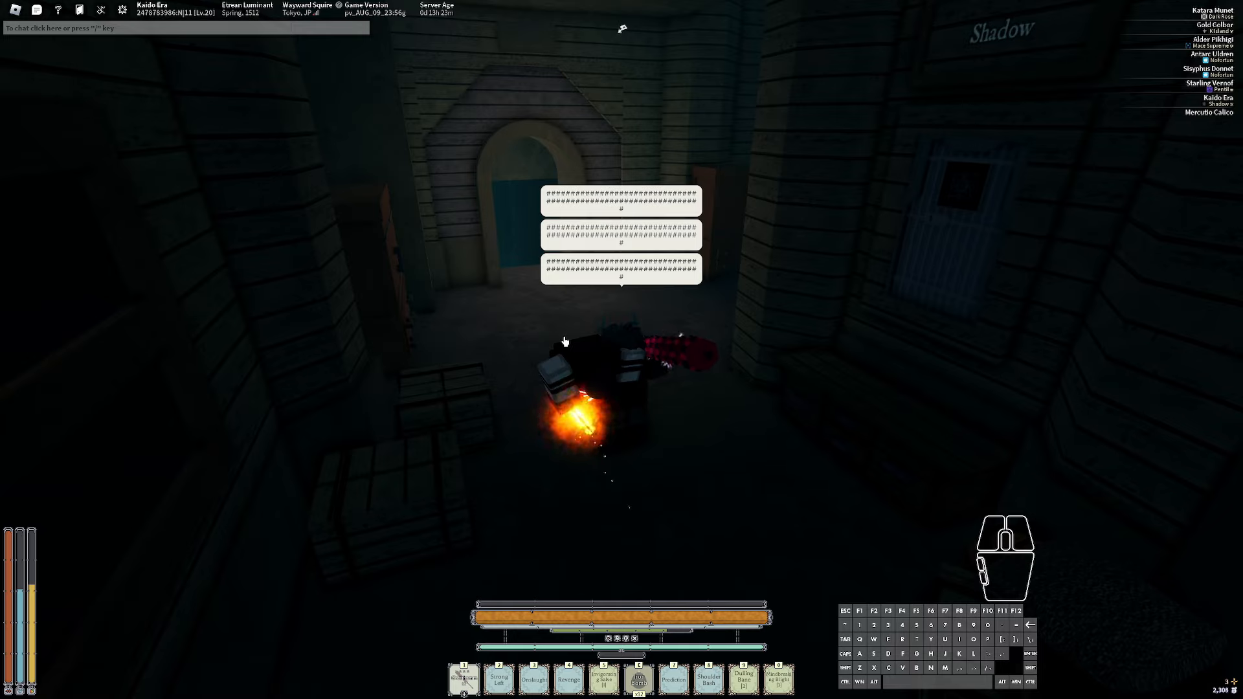
Press the B hotkey in Roblox to post the macro's chat message
key(b)
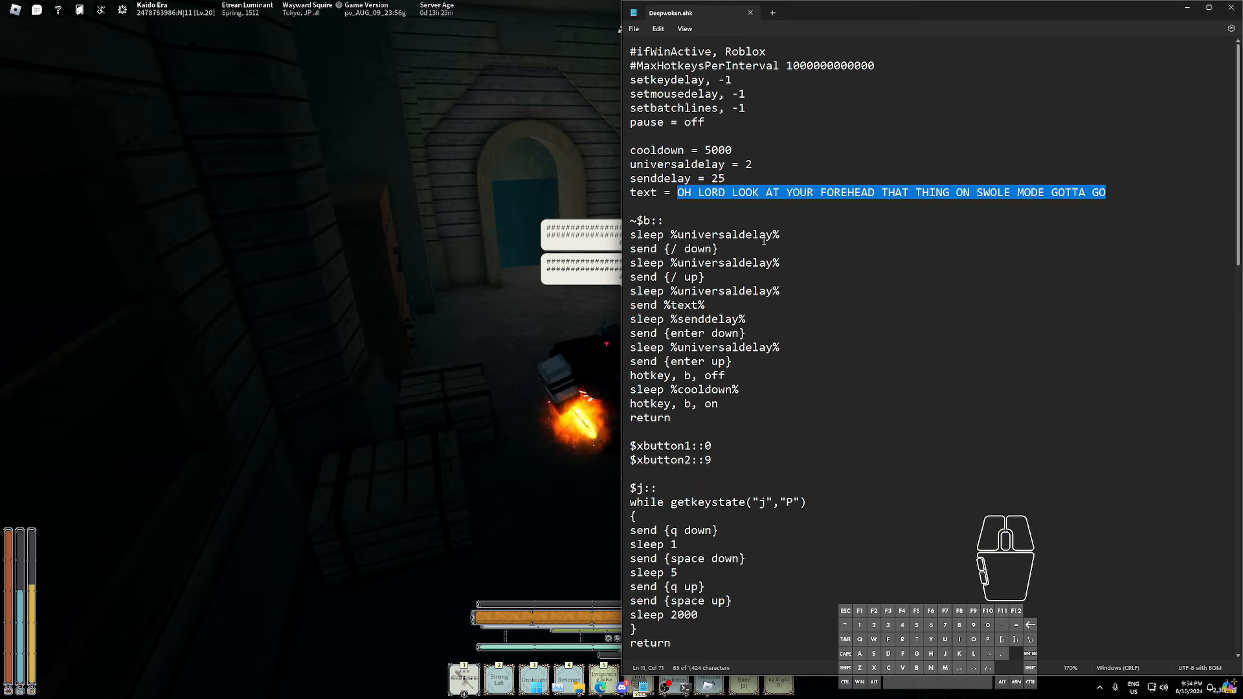
Type 'GG EZ GET WIPED SCRUB IM BETTER' as the script's chat text
text(GG EZ G)
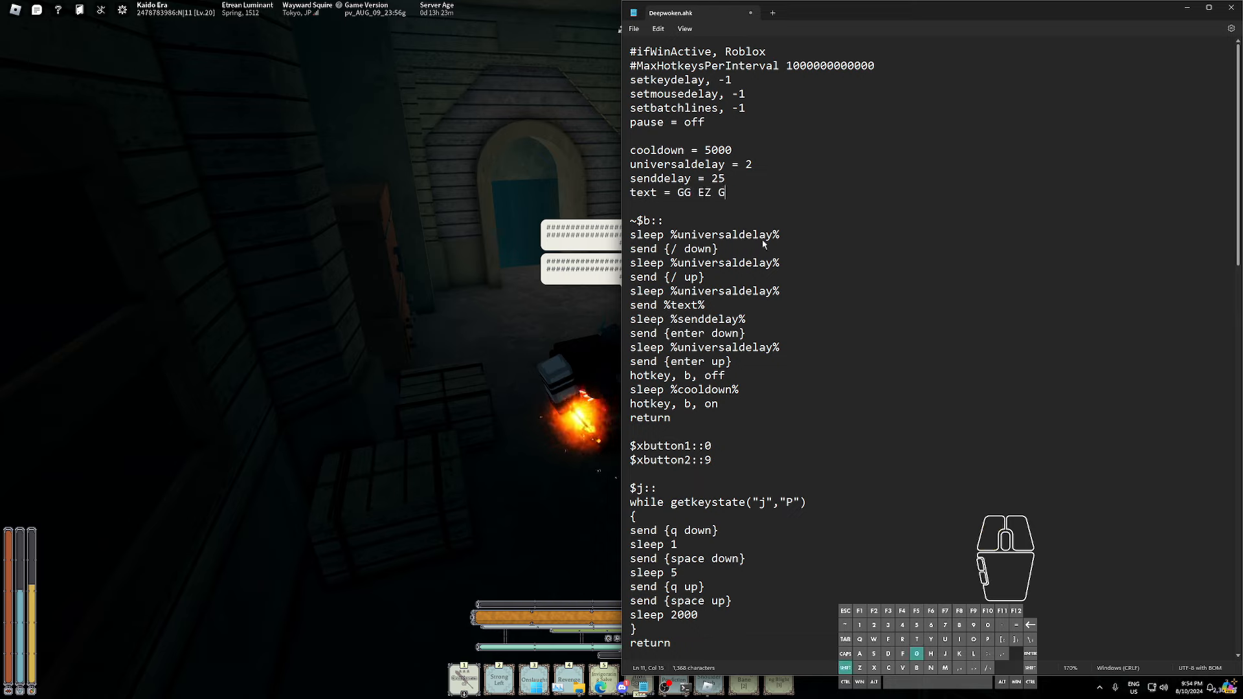
text(ET WIPED SCRUB IM)
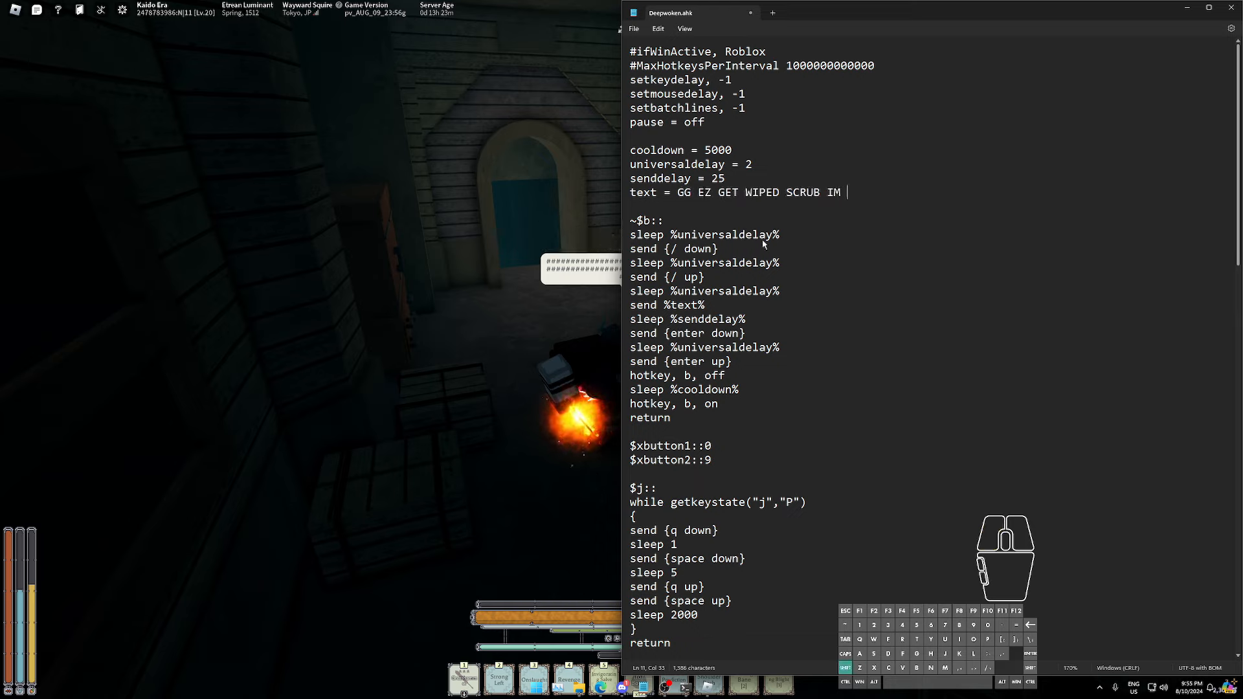
text(BETTER)
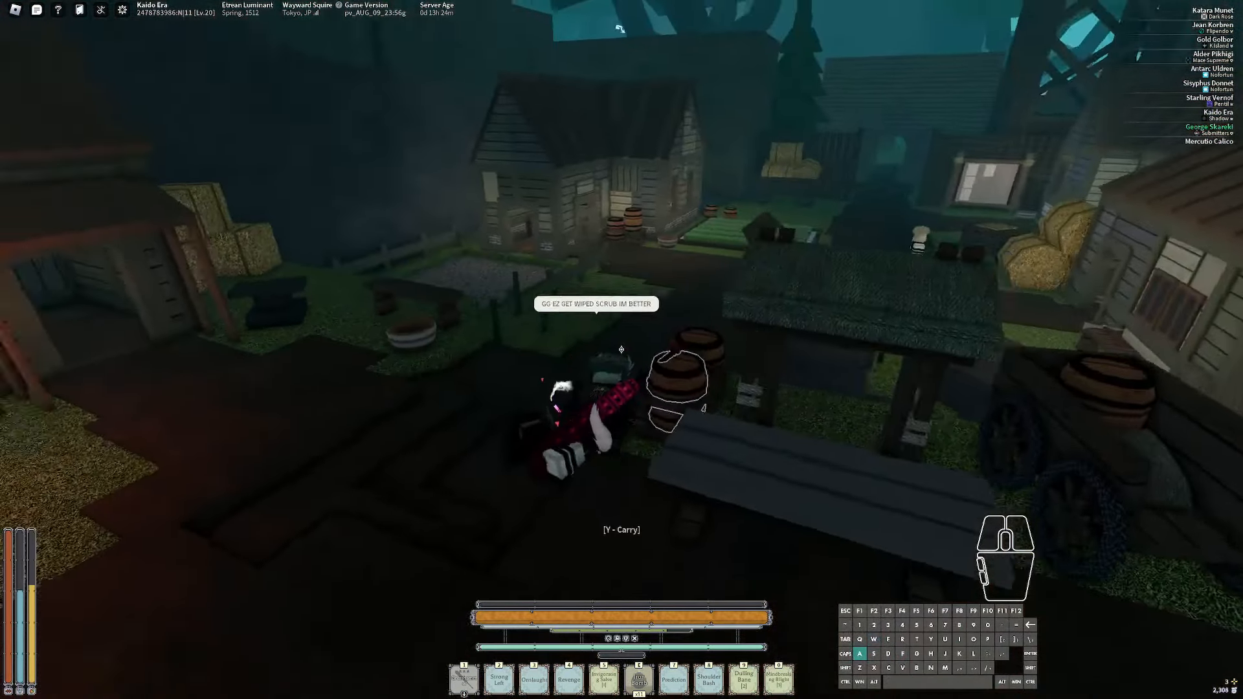
Move around the downed opponent in Roblox and press B to post 'GG EZ GET WIPED SCRUB IM BETTER'
key(w)
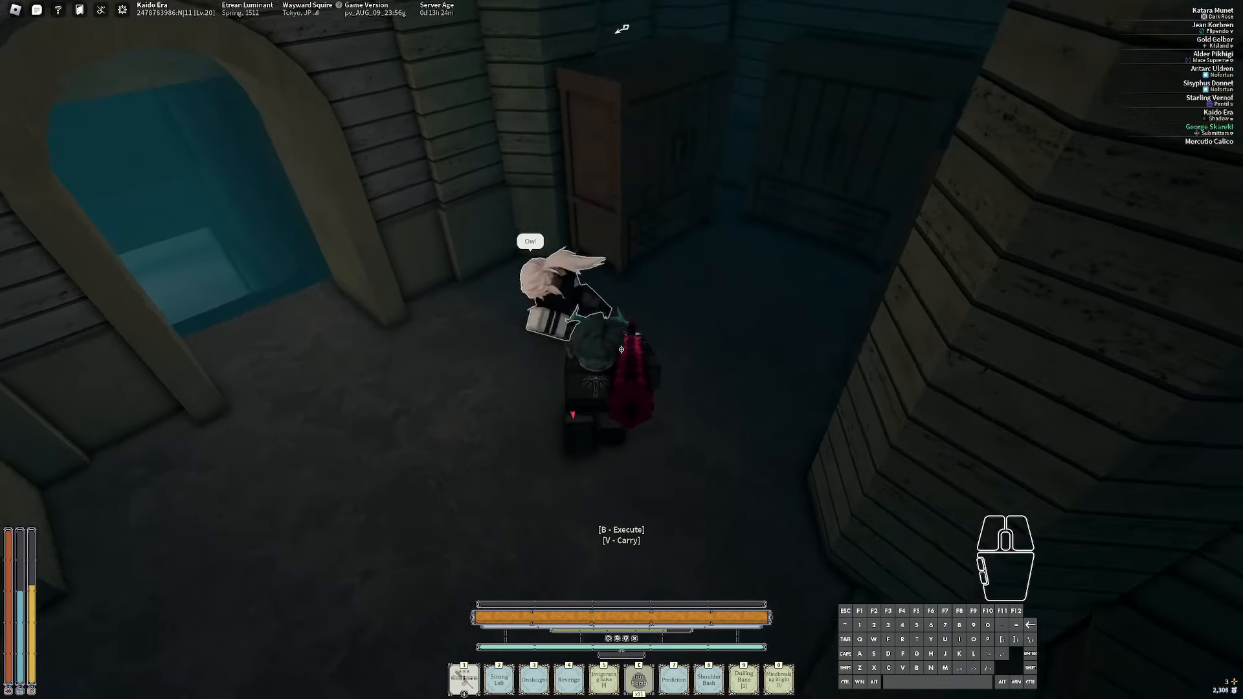
key(b)
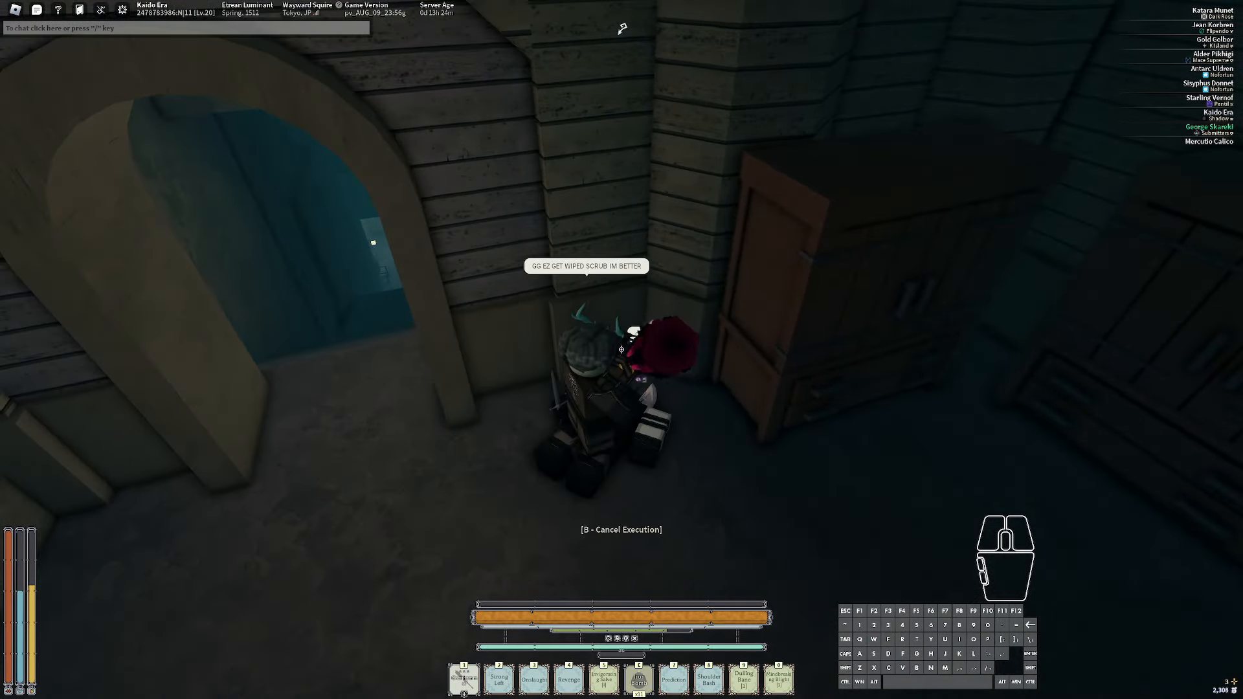
key(s)
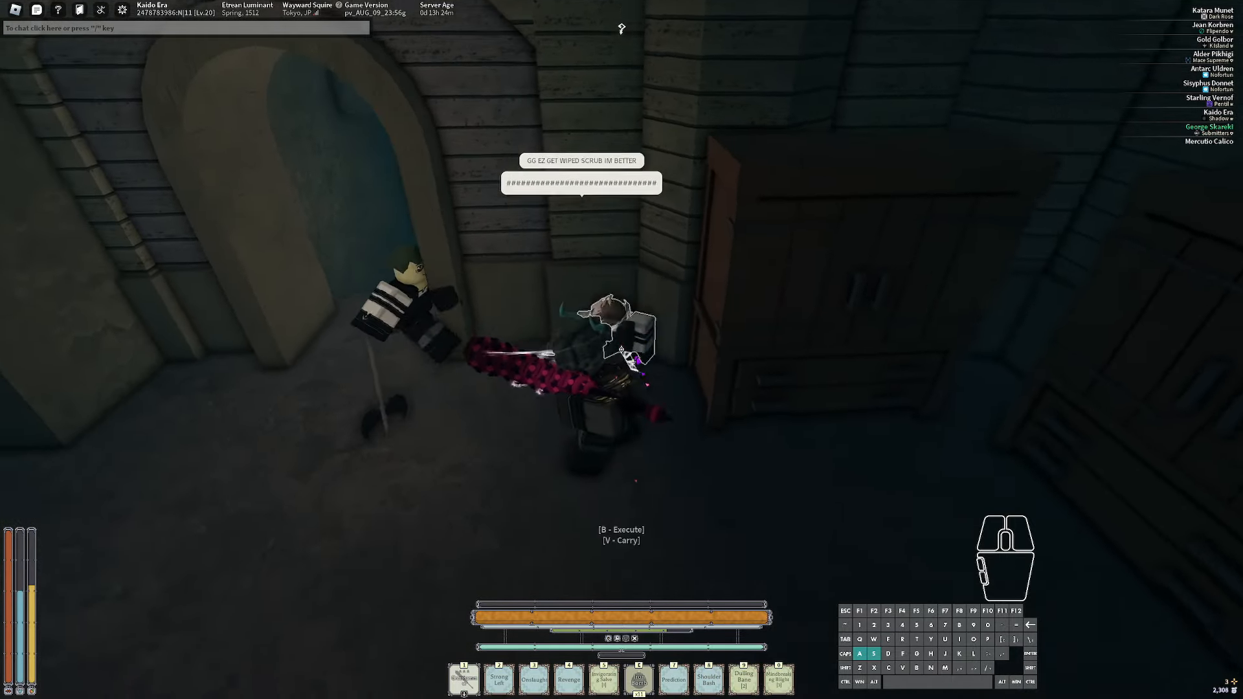
key(w)
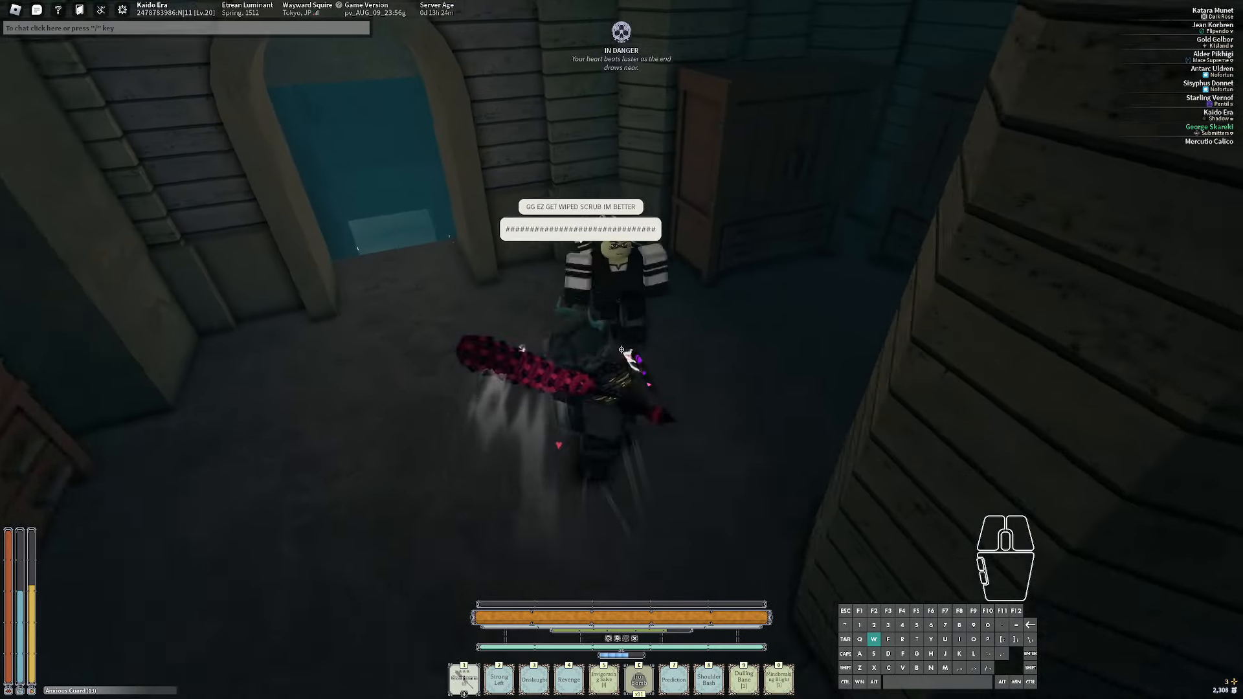